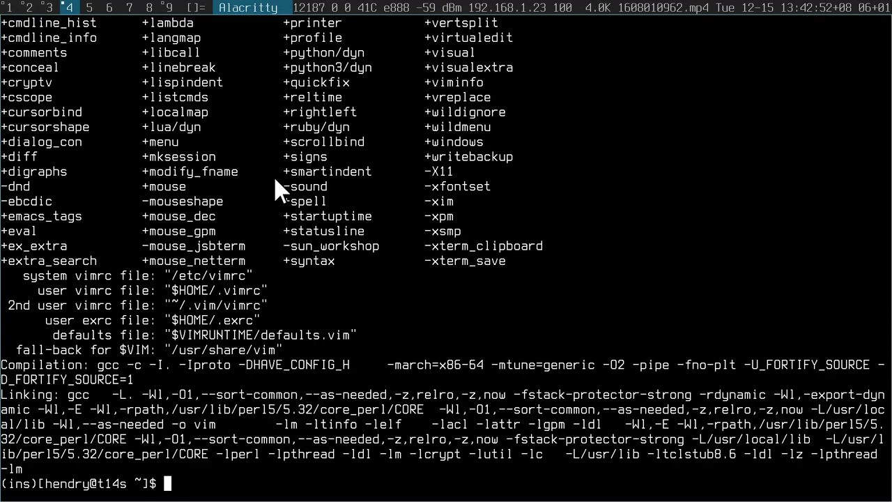
Step: Print /usr/bin/vim --version, launch vim to confirm Neovim v0.4.4 opens, quit, then start 'ssh nuc'
{"action": "type", "text": "/usr/bin/vim --version"}
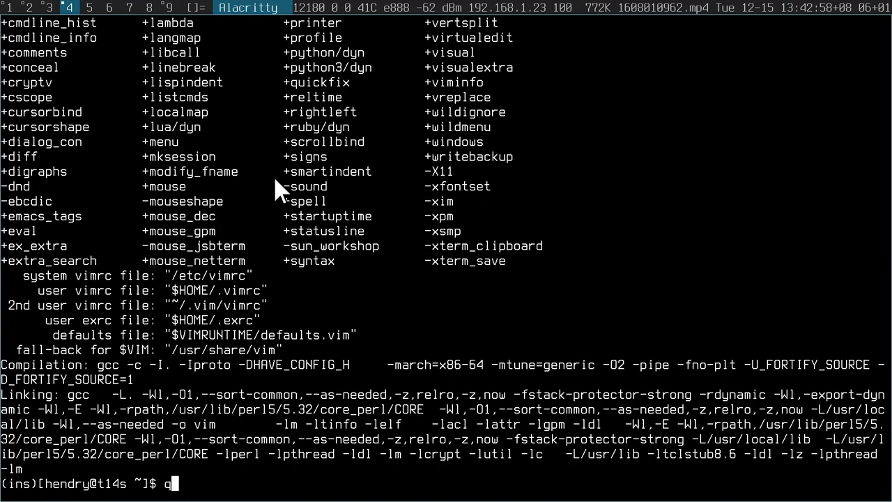
{"action": "type", "text": "im"}
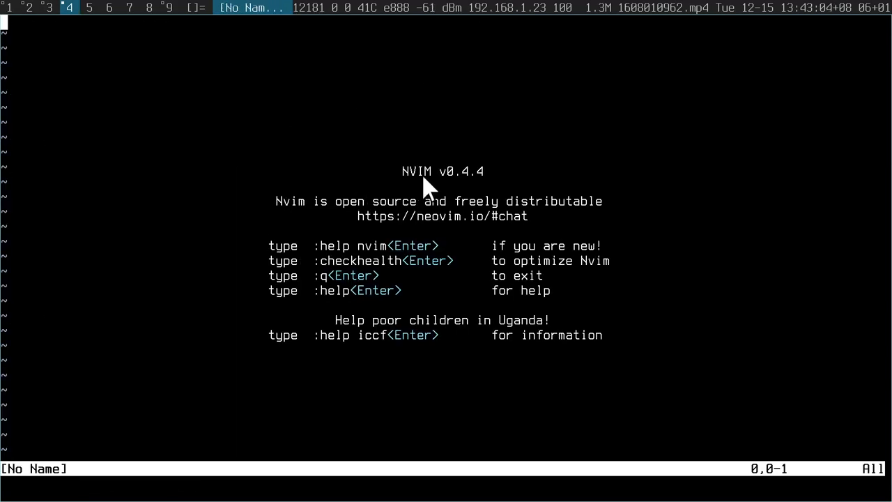
{"action": "type", "text": ":q"}
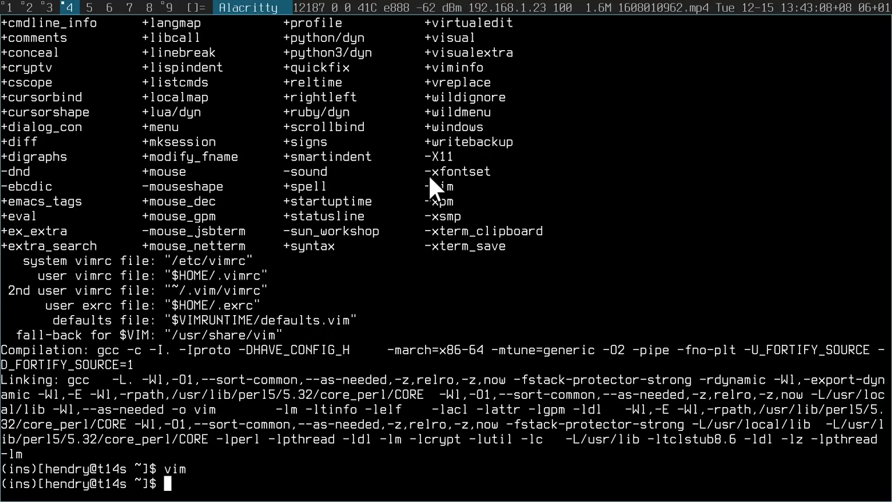
{"action": "type", "text": "ssh"}
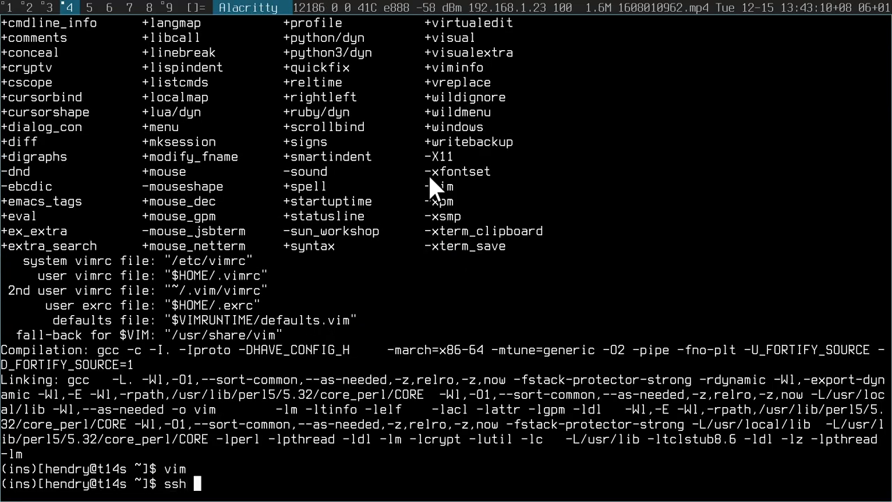
{"action": "type", "text": "nuc"}
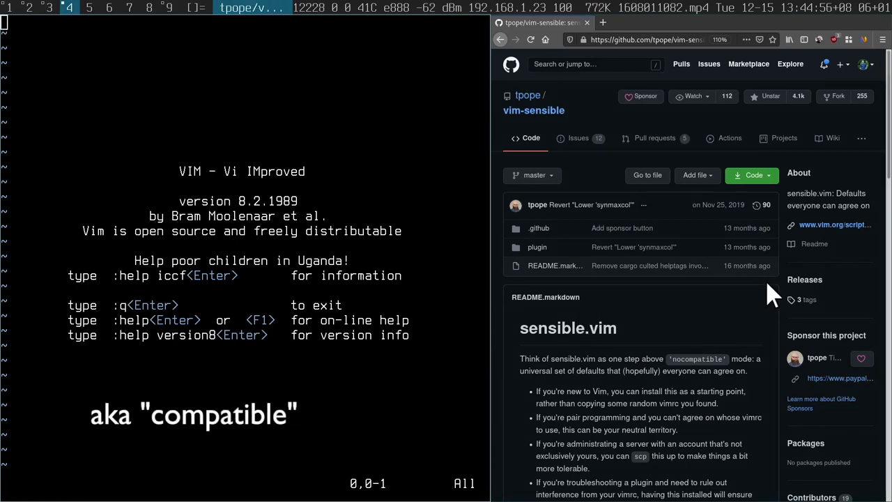
Step: Scroll the vim-sensible README down to its Installation and Features sections
{"action": "scroll", "scroll_direction": "down", "scroll_amount": 3}
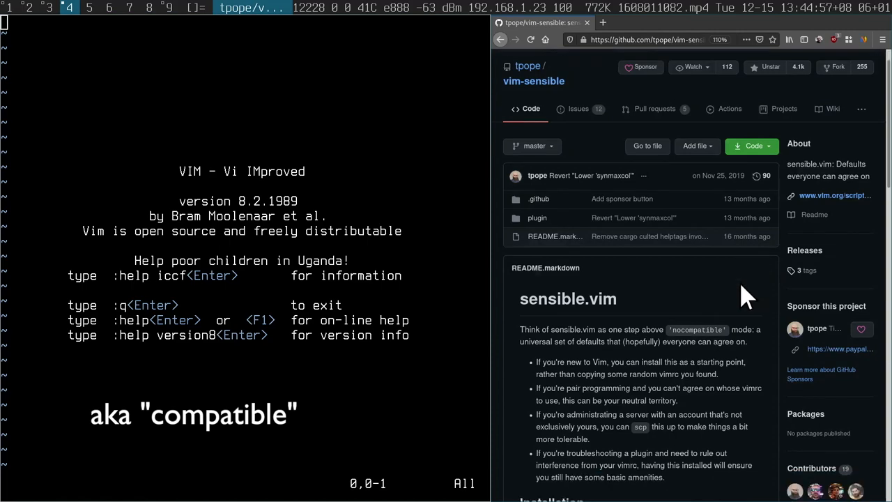
{"action": "scroll", "scroll_direction": "down", "scroll_amount": 3}
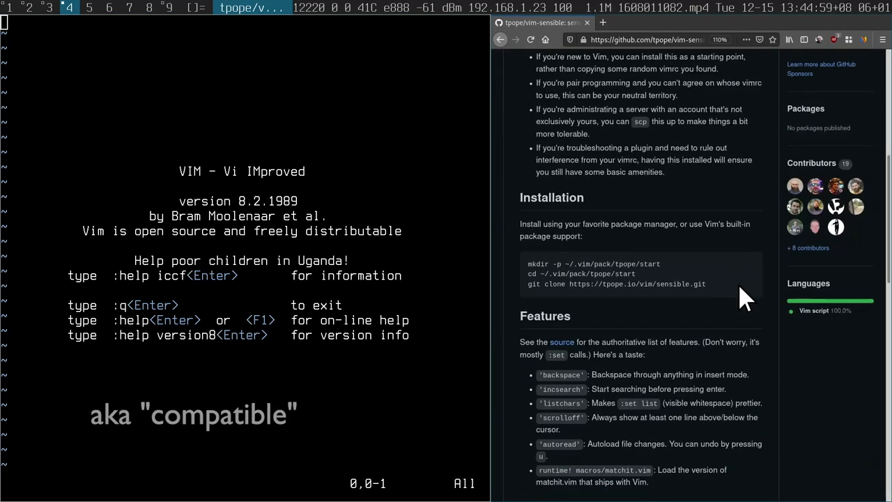
{"action": "scroll", "scroll_direction": "down", "scroll_amount": 3}
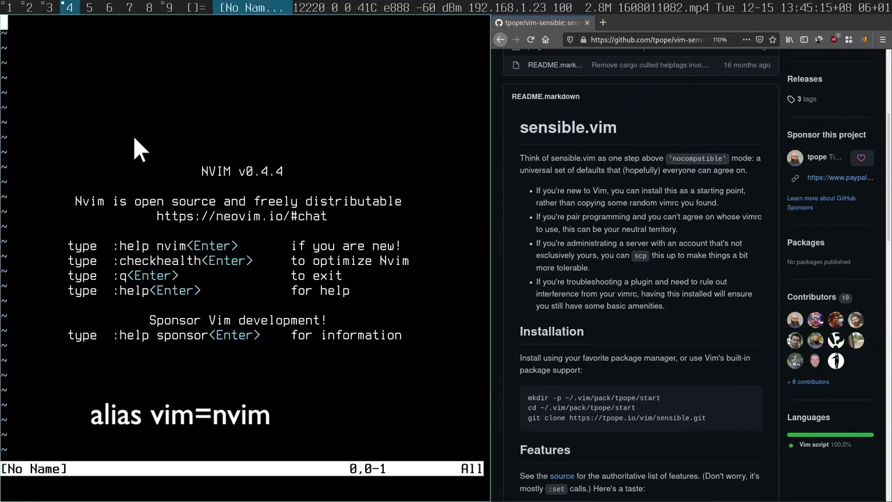
{"action": "mouse_move", "coordinate": [446, 213]}
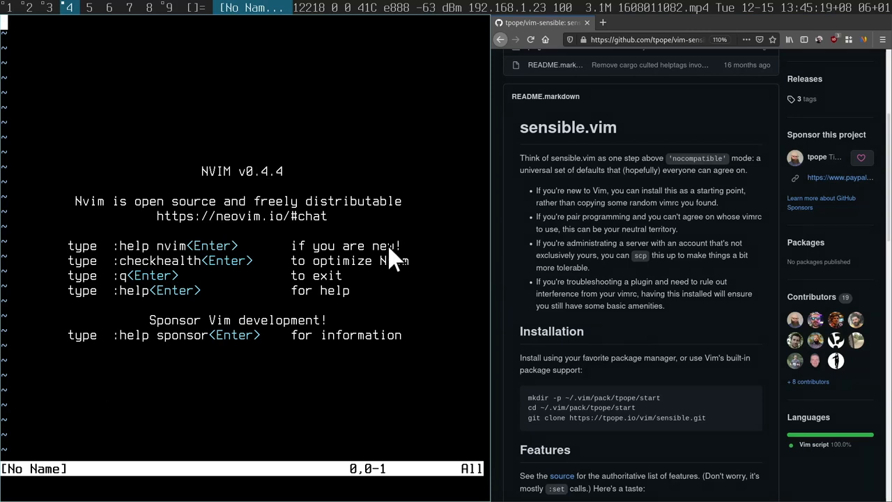
{"action": "mouse_move", "coordinate": [412, 171]}
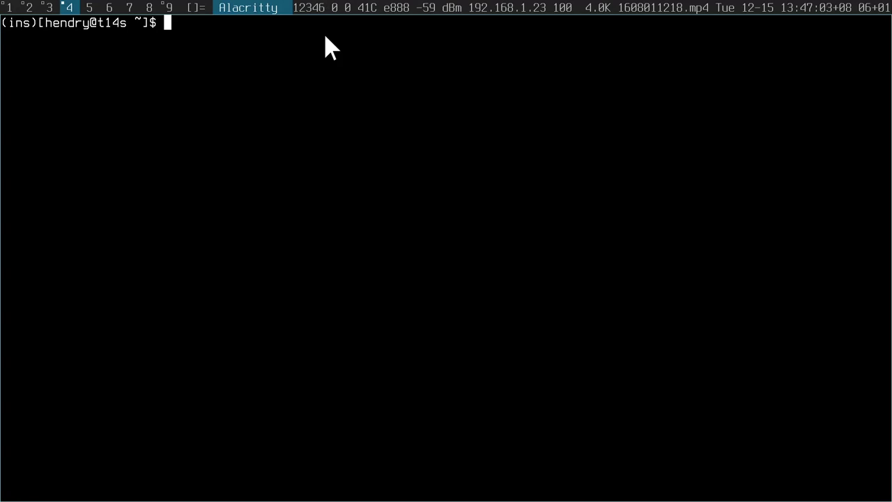
Step: Symlink ~/.vimrc to ~/.config/nvim/init.vim
{"action": "type", "text": "ln 0"}
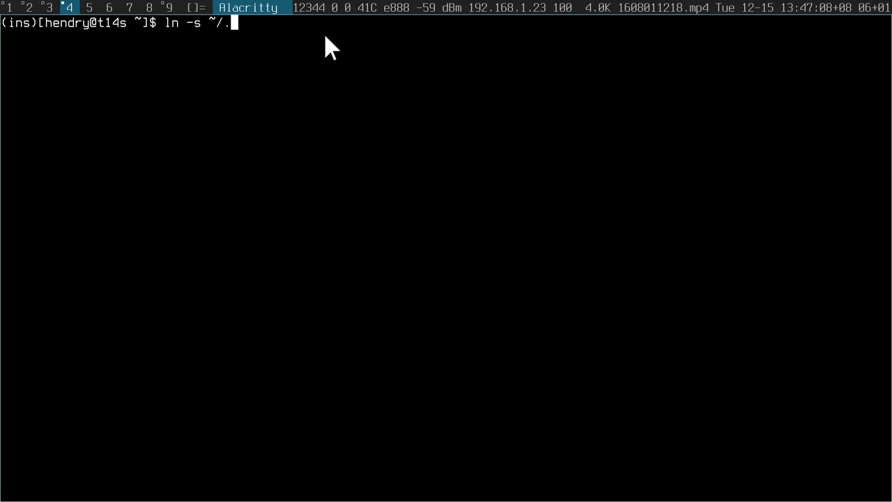
{"action": "type", "text": "vimrc"}
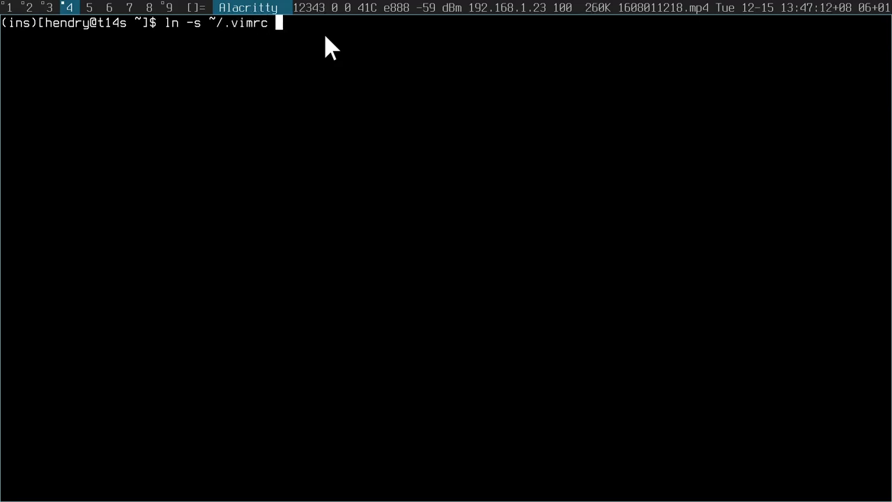
{"action": "type", "text": "~/.config/nvim/init.vim"}
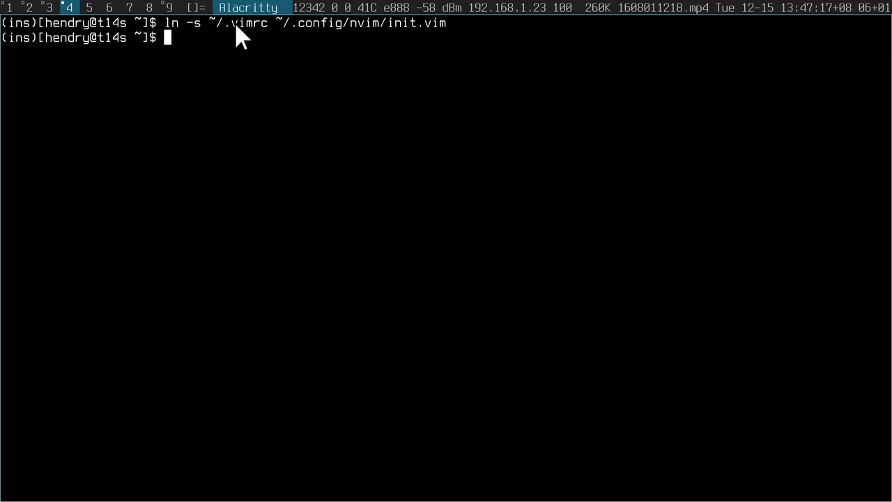
Step: Add the comment '" Testing 123' to ~/.vimrc and check it appears in init.vim
{"action": "double_click", "coordinate": [237, 23]}
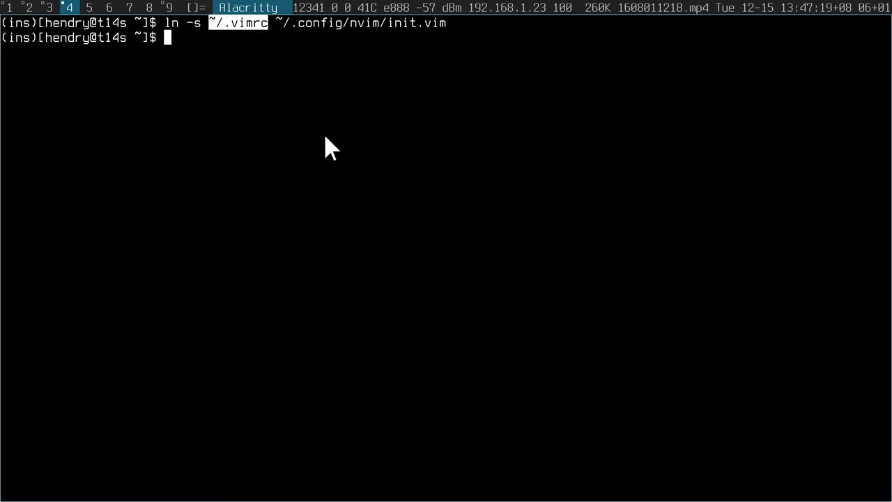
{"action": "type", "text": "vim ~/.vimrc"}
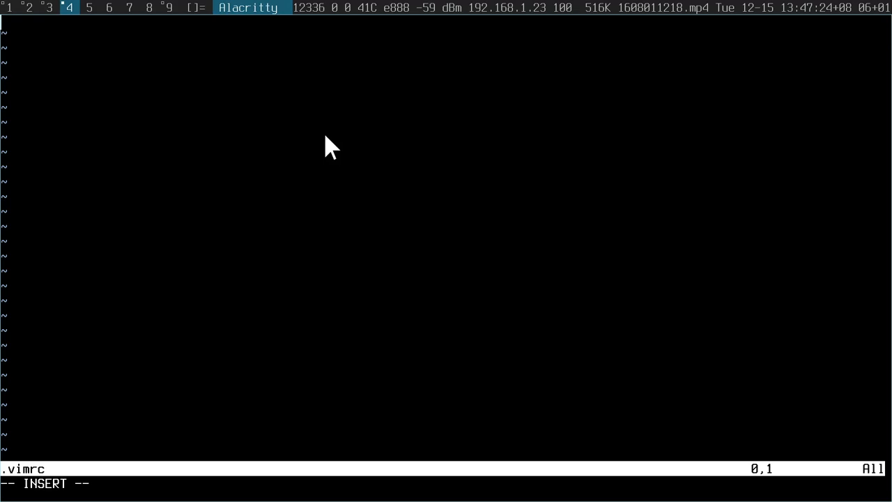
{"action": "type", "text": "T"}
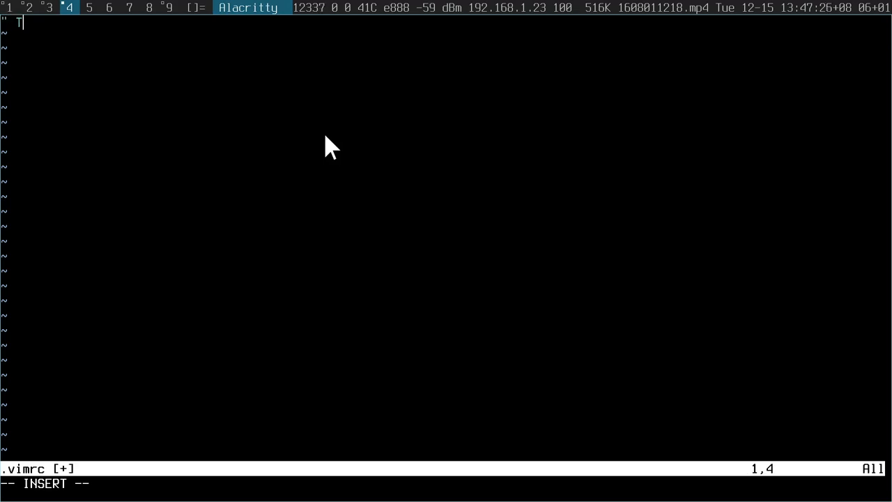
{"action": "type", "text": "esting 123"}
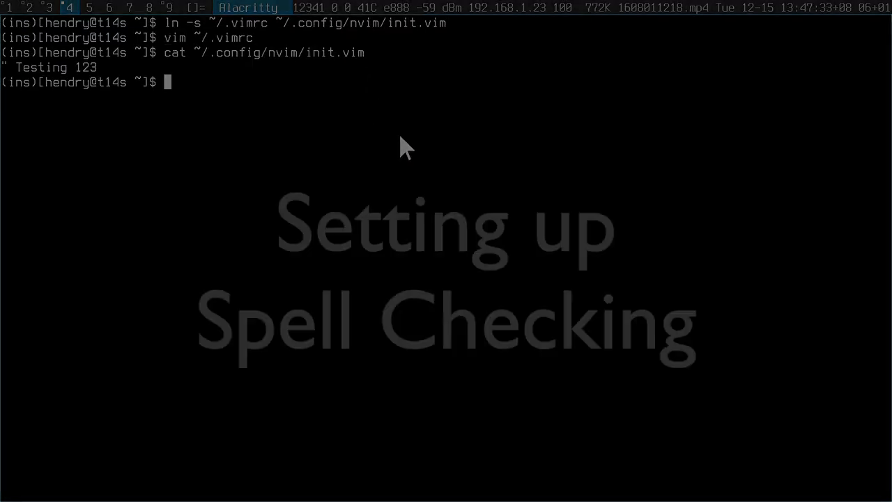
{"action": "type", "text": "vim ~/.config/nvim/init.vim"}
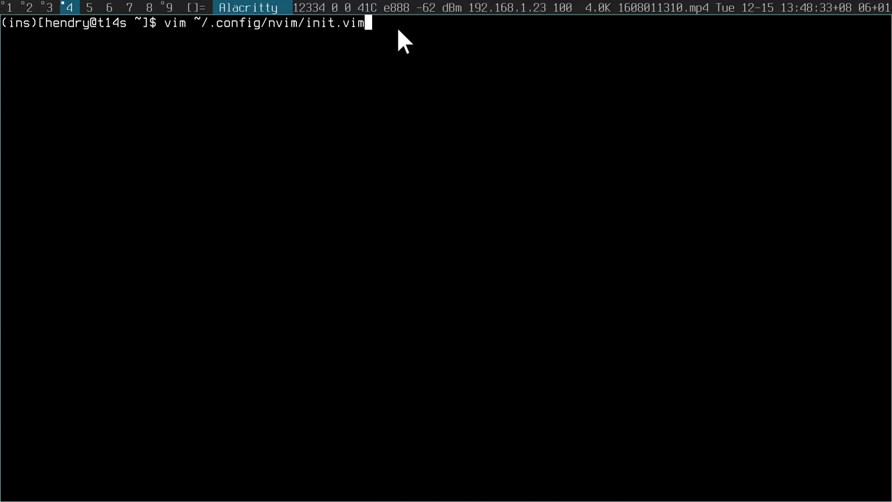
Step: Add 'map <F8> :setlocal spell! spelllang=en_gb<CR>' to init.vim via the vimconfig alias
{"action": "type", "text": "alias"}
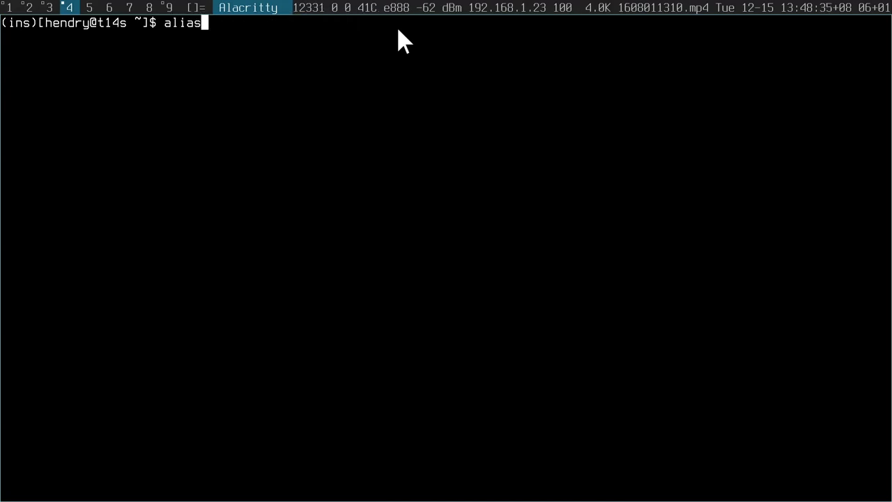
{"action": "type", "text": "vimconfi"}
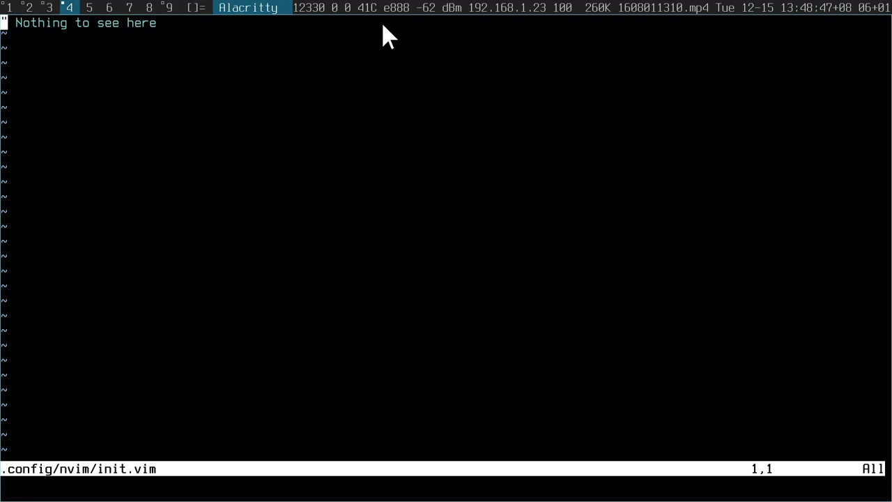
{"action": "type", "text": "map <F8> :setlocal spell! spelllang=en_gb<CR>"}
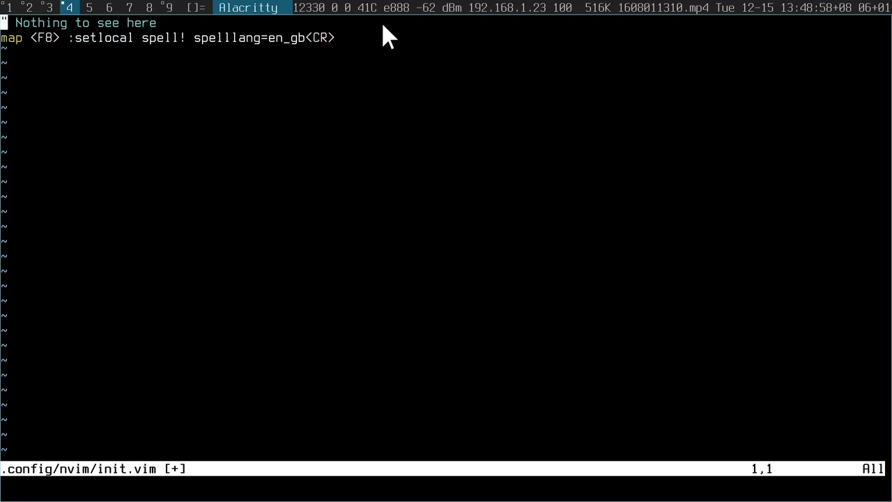
Step: Add a Spelling comment containing the misspelled word 'riggght'
{"action": "type", "text": "Spee"}
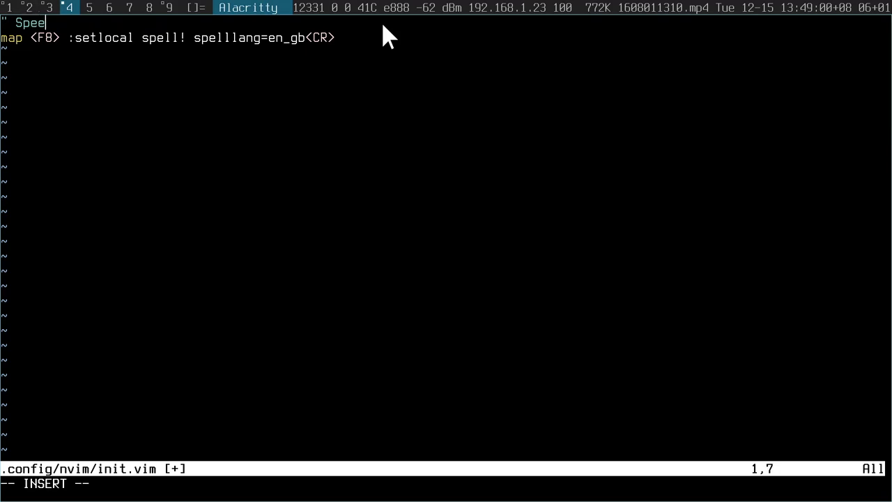
{"action": "type", "text": "lling"}
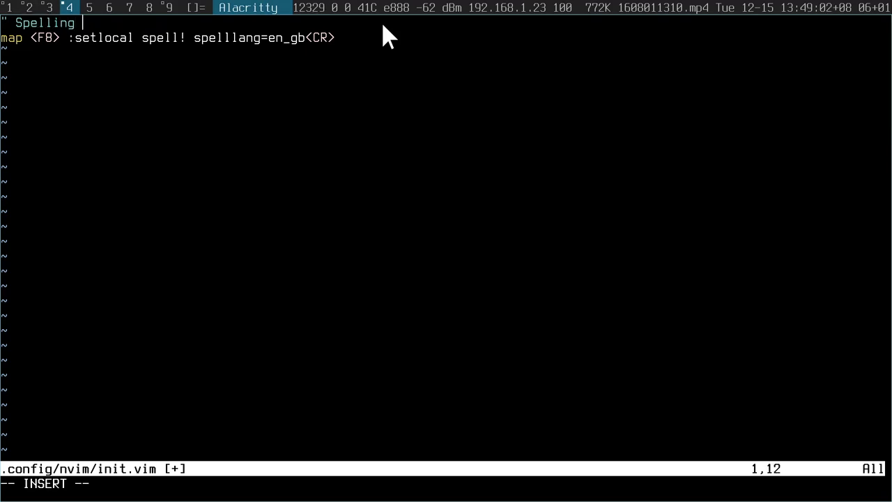
{"action": "type", "text": "riggg"}
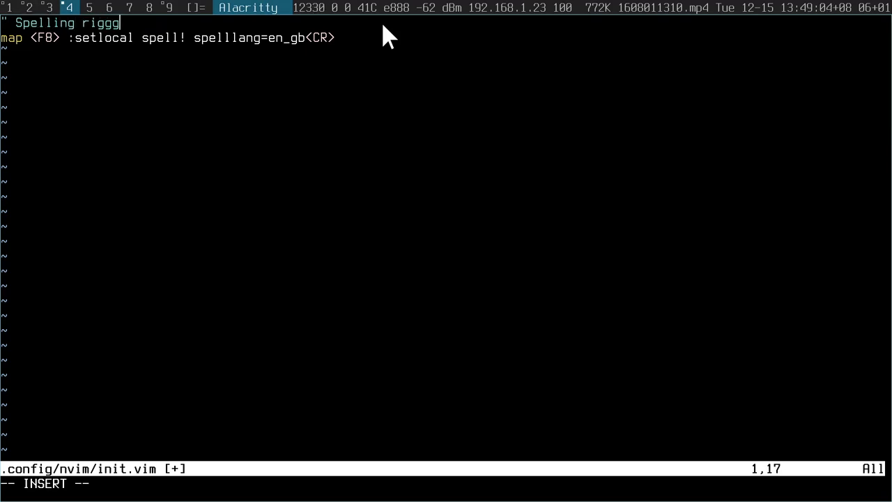
{"action": "type", "text": "ht!"}
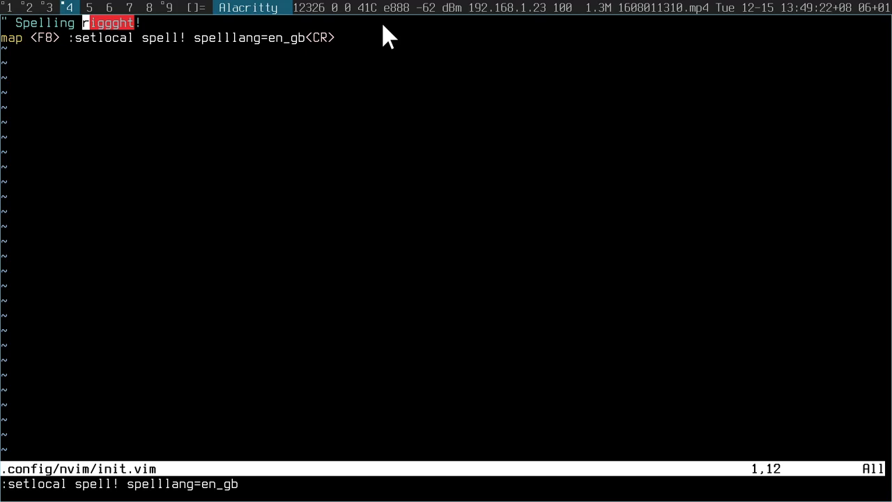
Step: Replace 'riggght' with 'right' by picking suggestion 1 from the spelling list
{"action": "type", "text": "scre"}
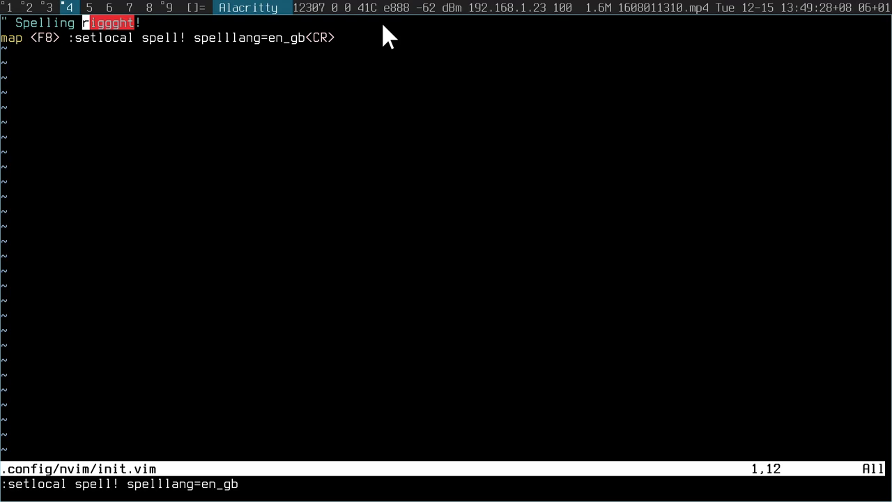
{"action": "key", "text": "F8"}
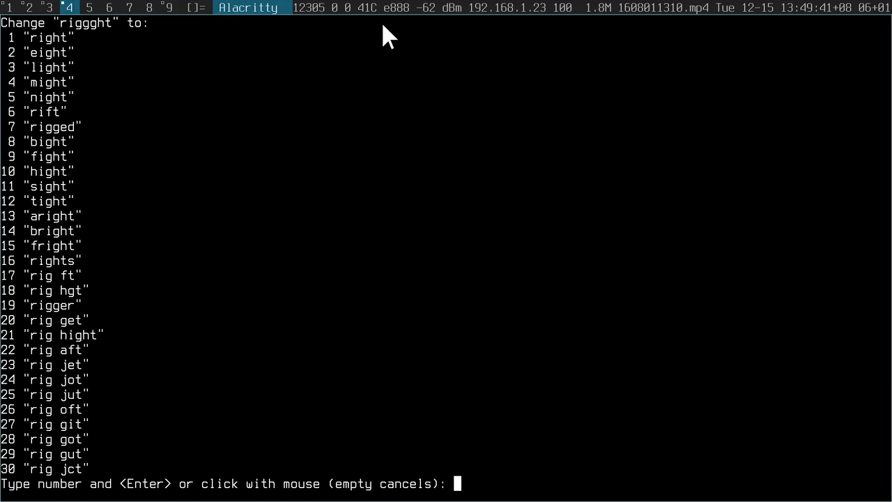
{"action": "type", "text": "1"}
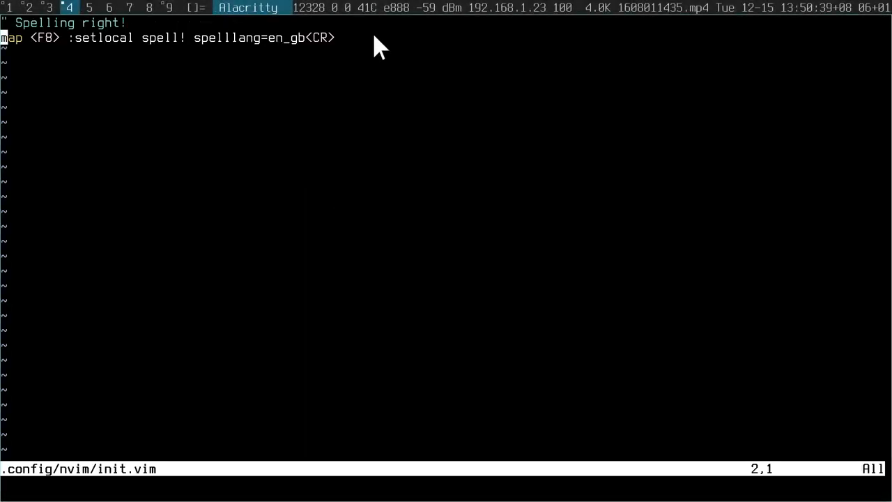
Step: Add 'set list listchars=nbsp:¬,tab:»·,trail:·,extends:>' below a 'Show if there is a tab' comment
{"action": "type", "text": "set list listchars=nbsp:¬,tab:»·,trail:·,extends:>"}
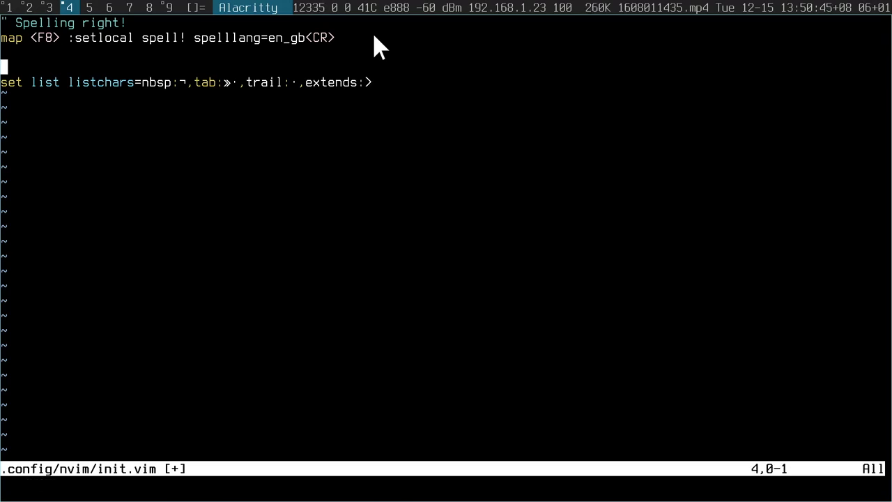
{"action": "type", "text": "Show if there is a tab or"}
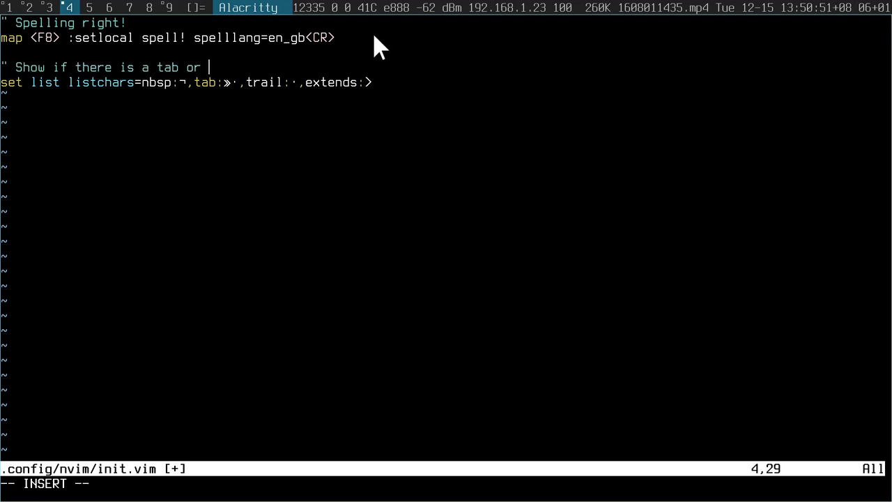
{"action": "type", "text": "not"}
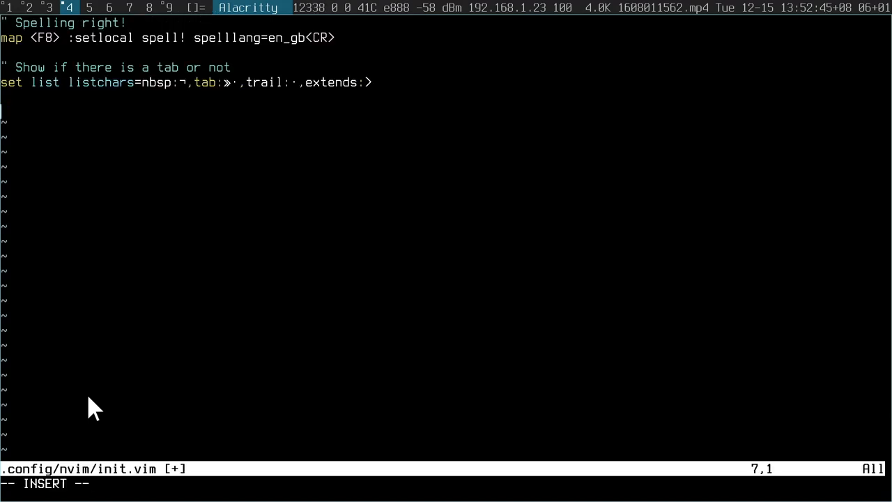
Step: Add '" An undo history' with set undofile, then undo a scribbled junk line
{"action": "type", "text": "\""}
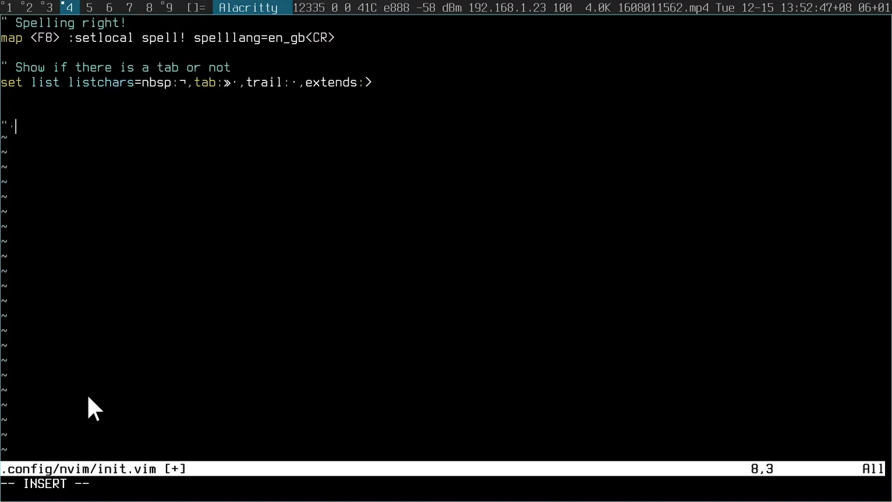
{"action": "type", "text": "An undo history"}
{"action": "left_click", "coordinate": [446, 483]}
{"action": "type", "text": ":w"}
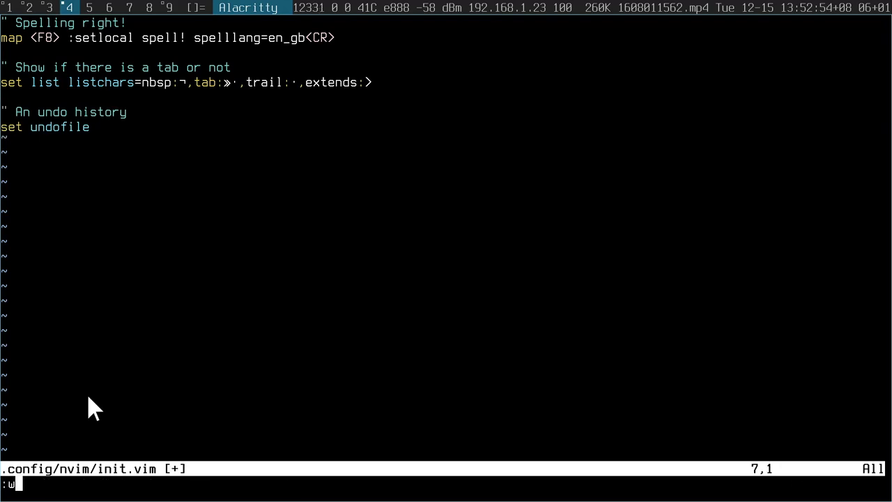
{"action": "type", "text": "dsalkjdlksajdlaksjdlkasjd lksajdlka sdj"}
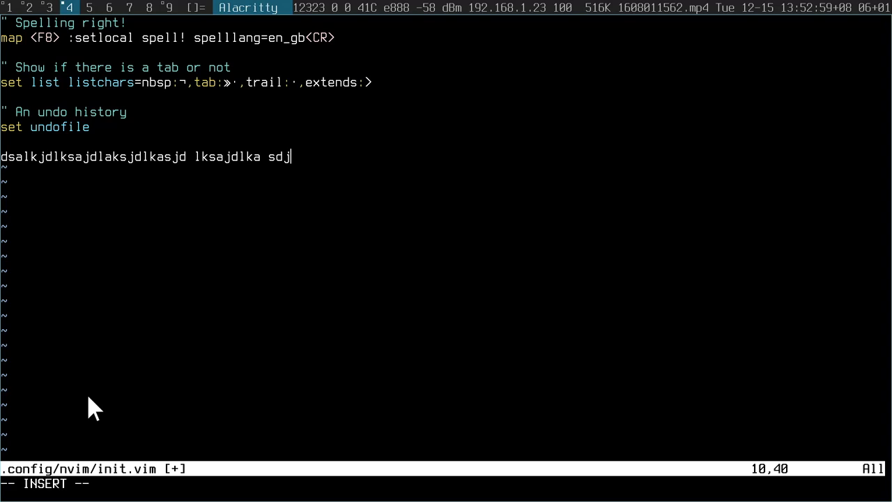
{"action": "key", "text": "Escape"}
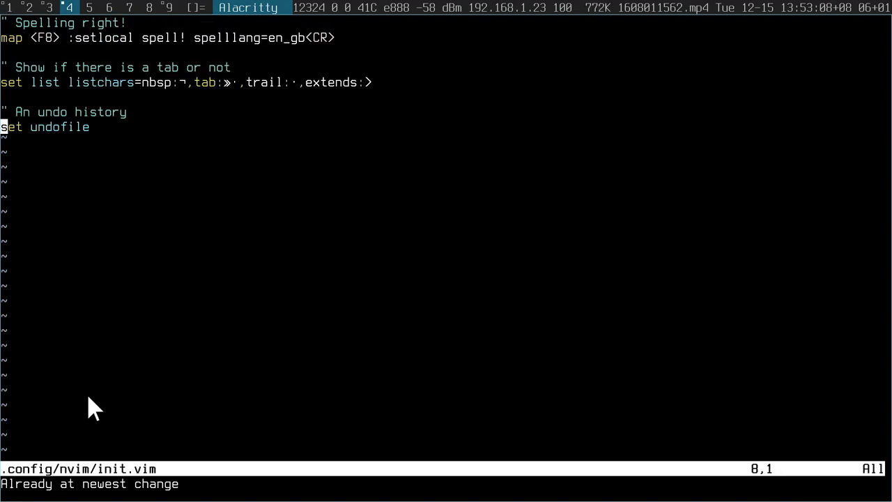
Step: Test undo on 'foo bar' text and look up :help undo
{"action": "type", "text": "foo"}
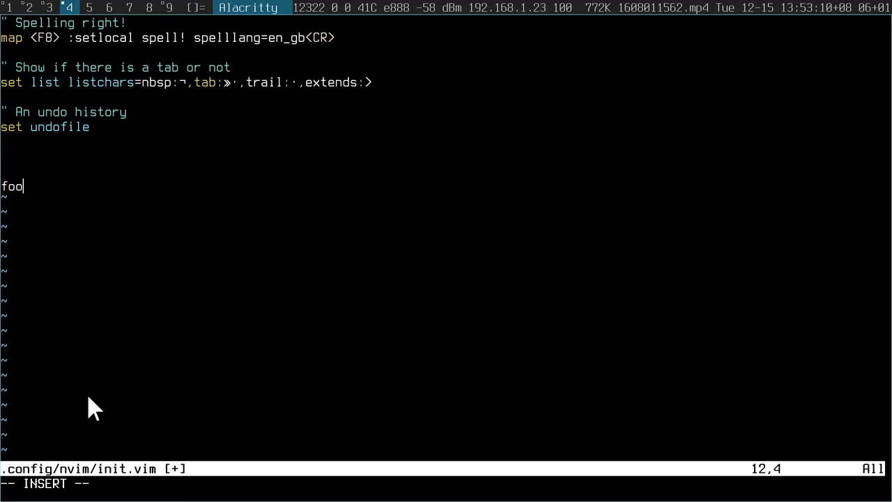
{"action": "type", "text": "\" \""}
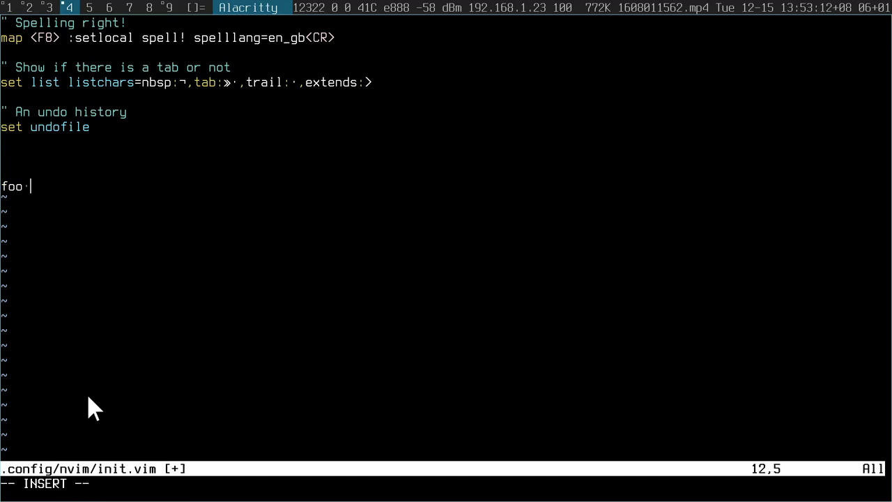
{"action": "type", "text": "bar"}
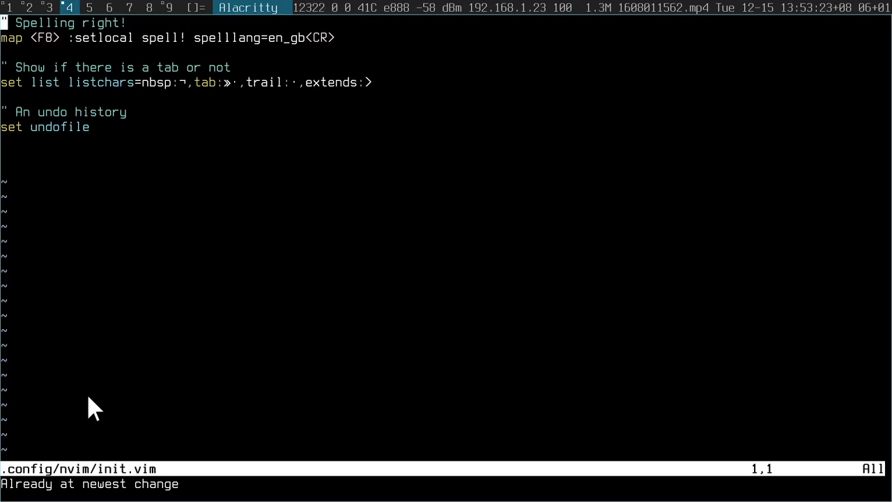
{"action": "type", "text": "foo bar"}
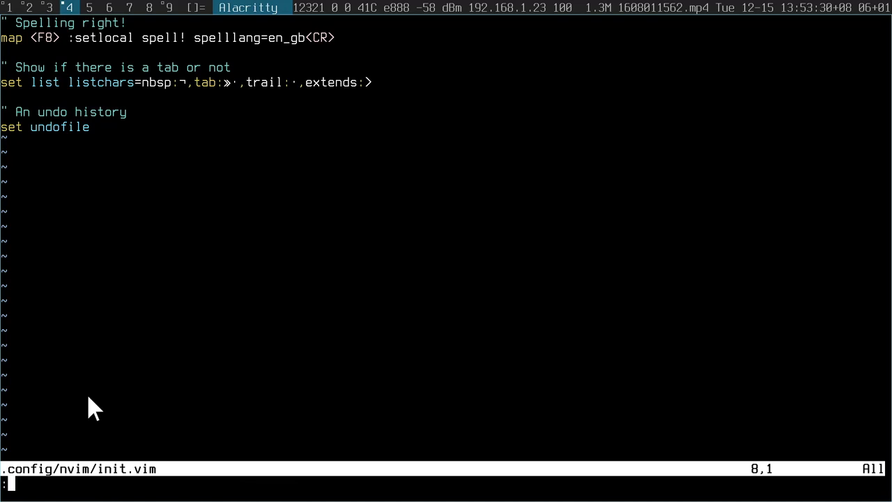
{"action": "type", "text": "help"}
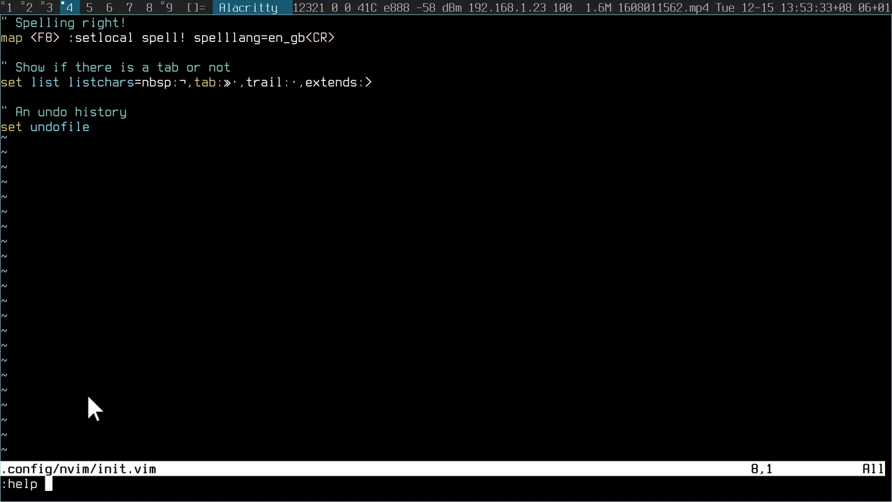
{"action": "type", "text": "undo"}
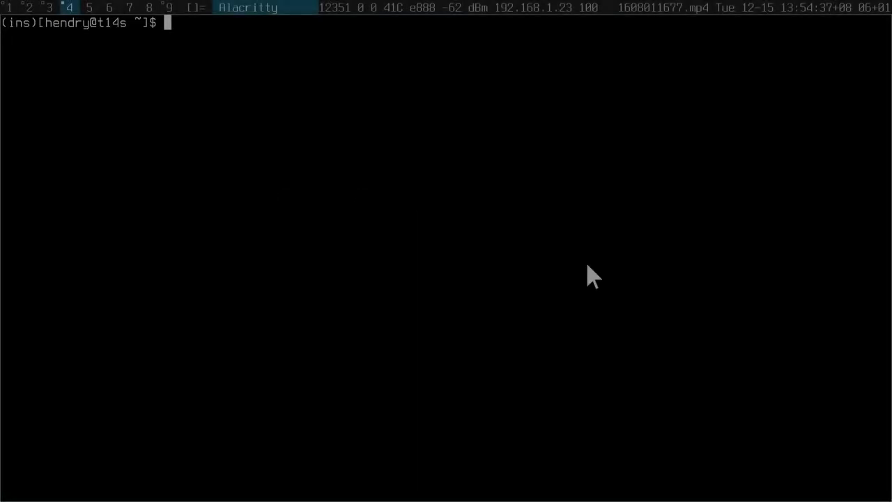
Step: Reopen init.vim with vimconfig and add the commented F5 trailing-whitespace-clearing mapping
{"action": "type", "text": "vimcon"}
{"action": "type", "text": "\""}
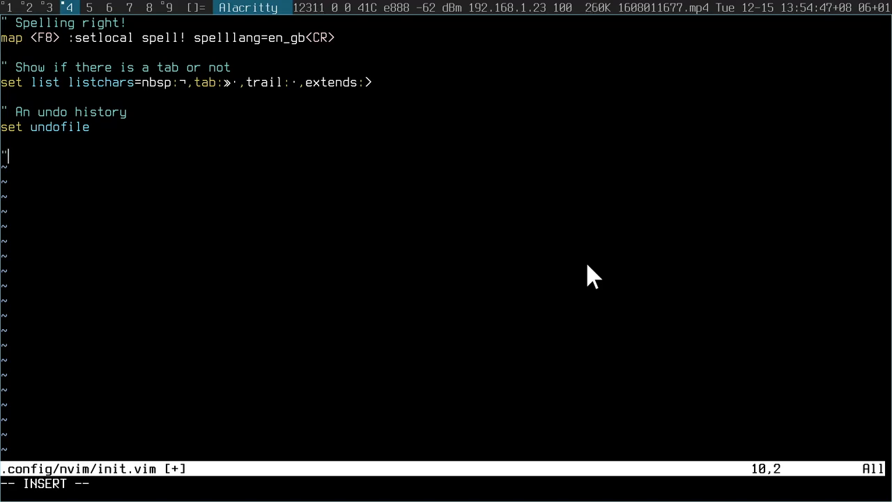
{"action": "type", "text": "F5 to clear white space"}
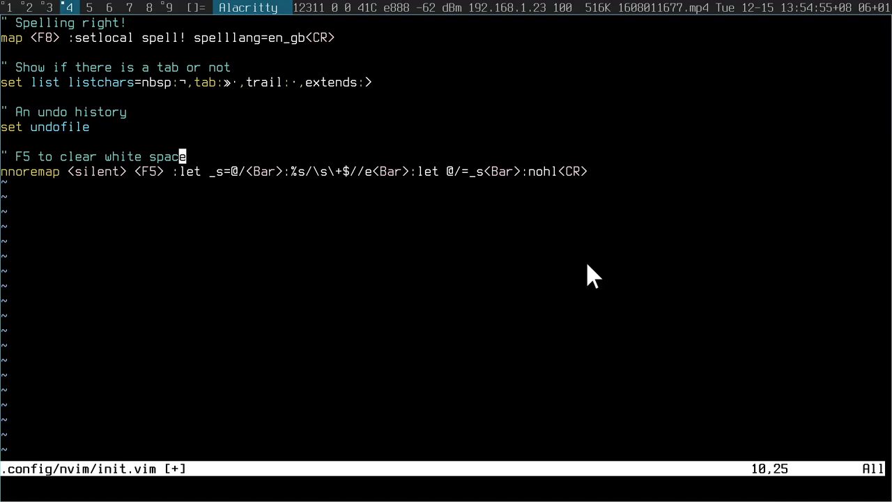
{"action": "mouse_move", "coordinate": [90, 94]}
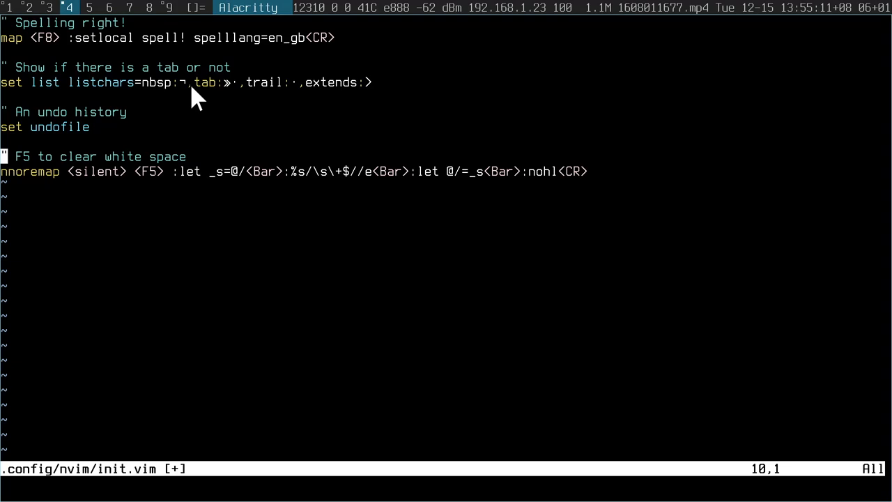
{"action": "mouse_move", "coordinate": [251, 195]}
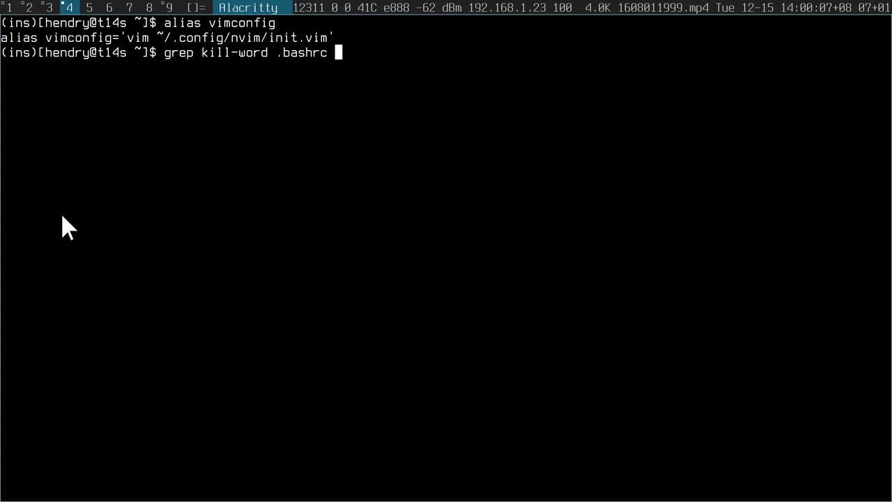
Step: Add 'inoremap <C-H> <C-W>' under a Control-Backspace comment, test it on junk text, and save
{"action": "type", "text": "skldjsalkdja"}
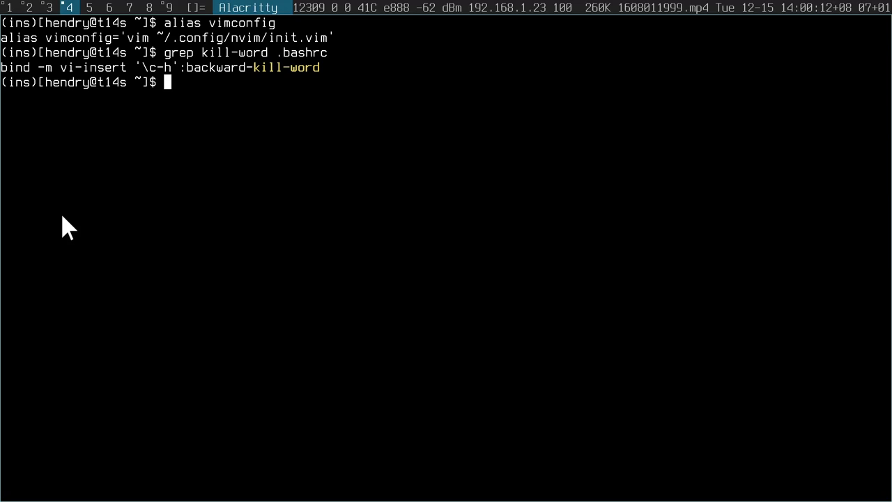
{"action": "type", "text": "vim"}
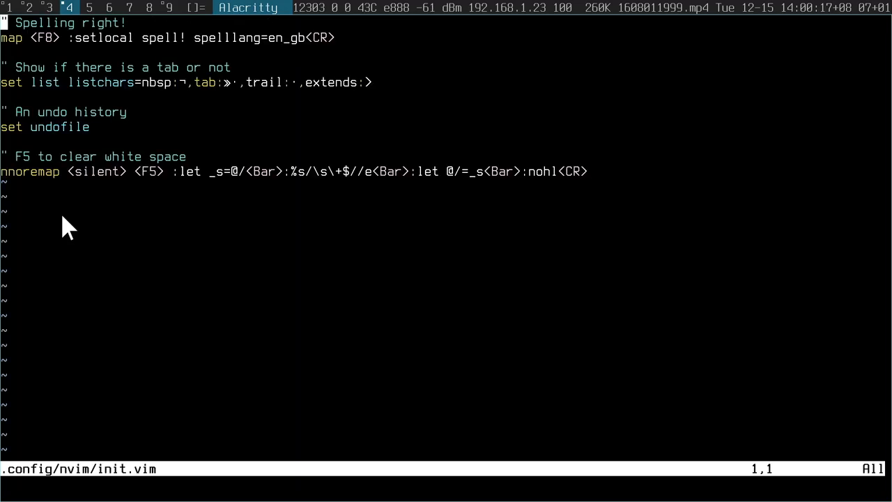
{"action": "type", "text": "\" Control-B"}
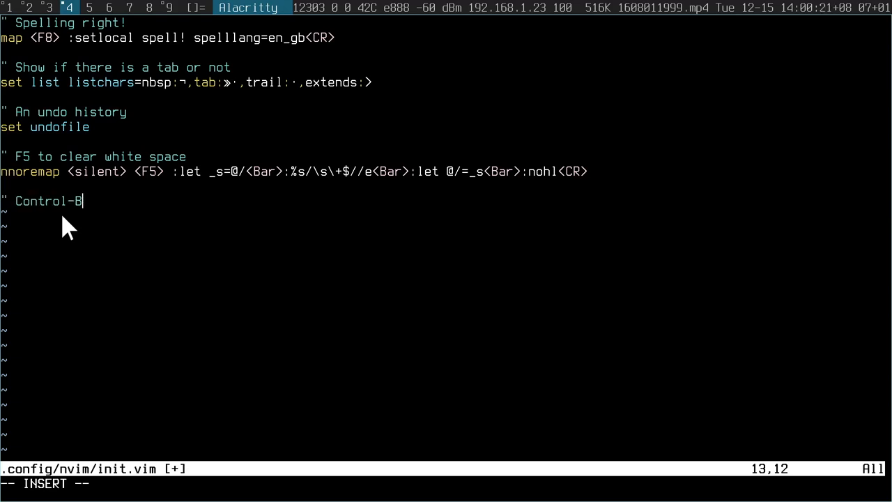
{"action": "type", "text": "ackspace to remove"}
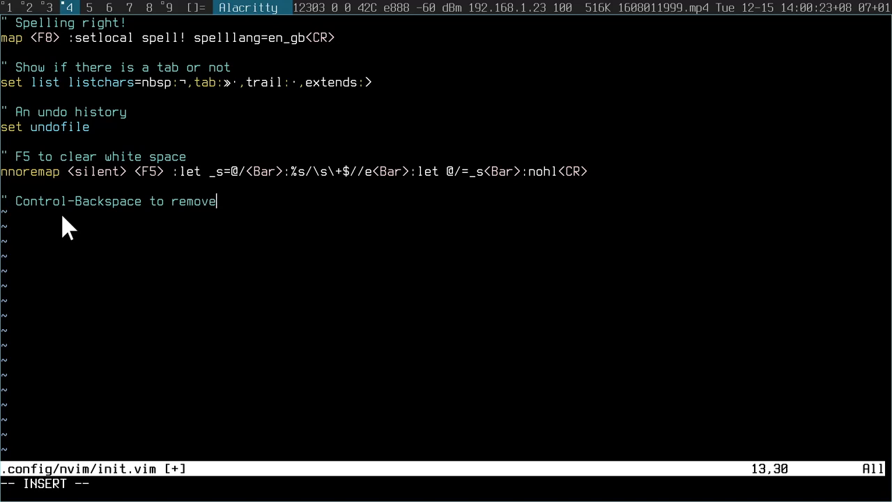
{"action": "type", "text": "last work"}
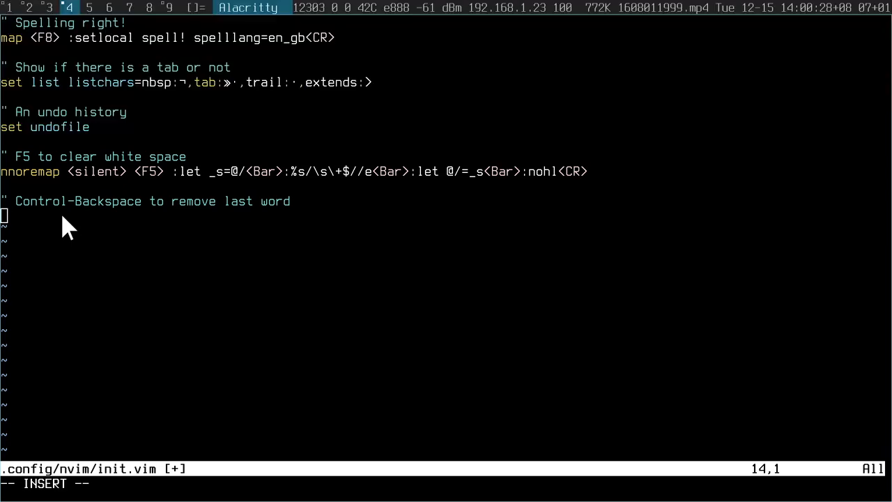
{"action": "type", "text": "inoremap <C-H> <C-W>"}
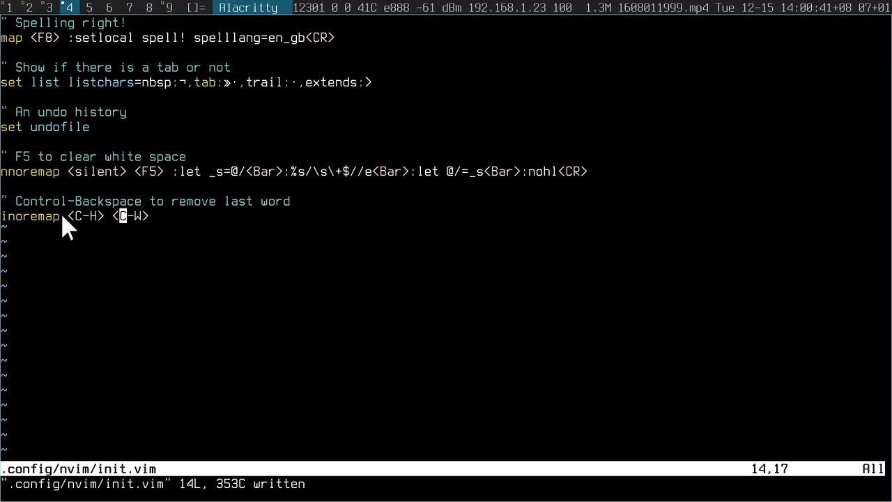
{"action": "type", "text": "dsakdjalksj dal"}
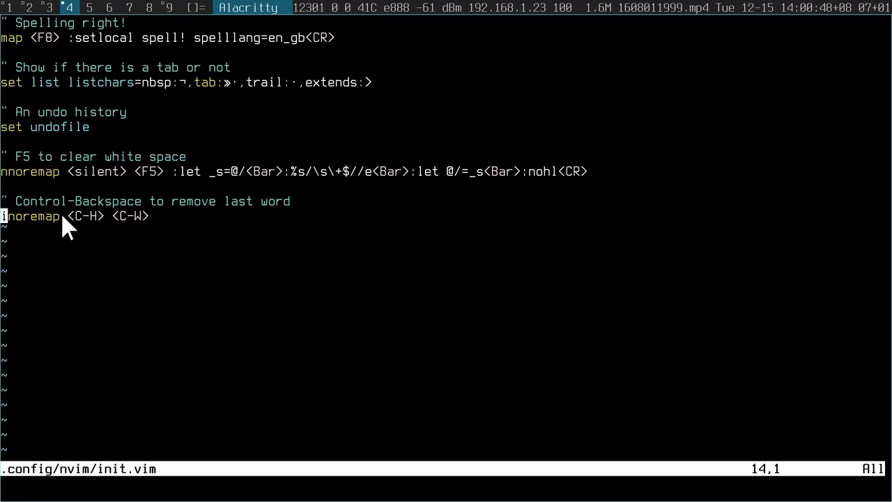
{"action": "type", "text": "dsakld"}
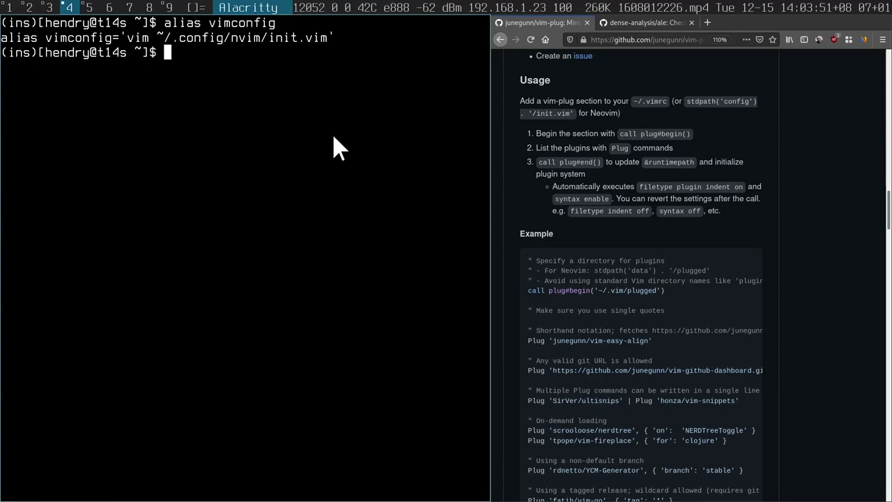
Step: Copy call plug#begin('~/.vim/plugged') and call plug#end() from the vim-plug README into init.vim
{"action": "type", "text": "vimconfig"}
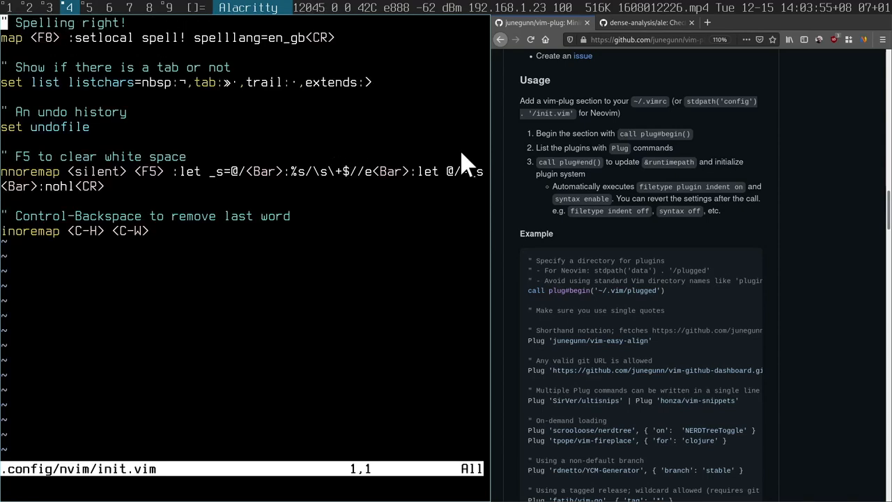
{"action": "scroll", "scroll_direction": "down", "scroll_amount": 3}
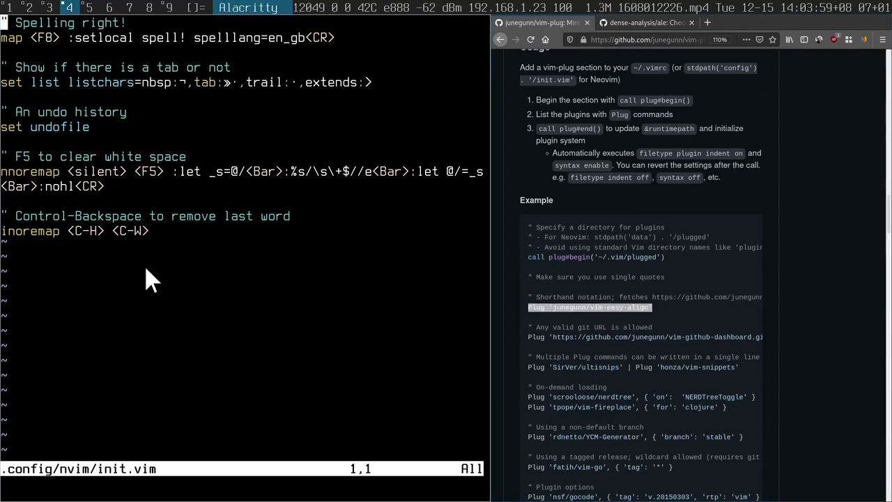
{"action": "type", "text": "Plug 'junegunn/vim-easy-align'"}
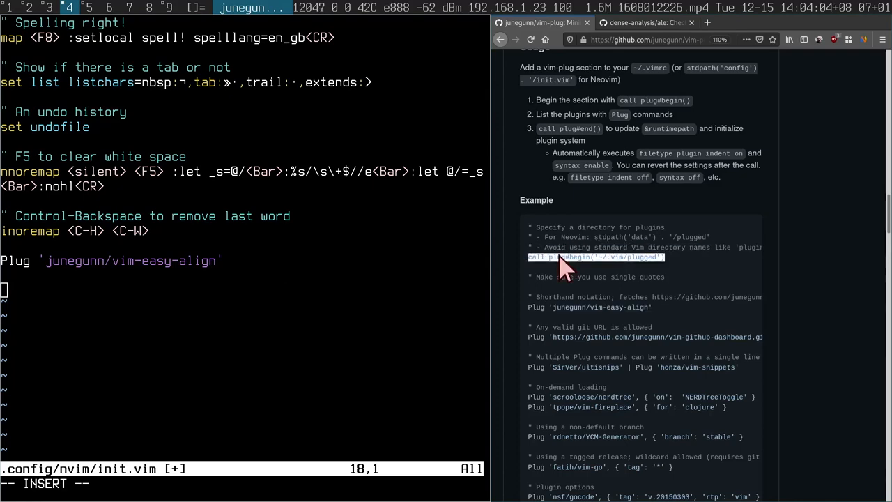
{"action": "type", "text": "call plug#begin('~/.vim/plugged')"}
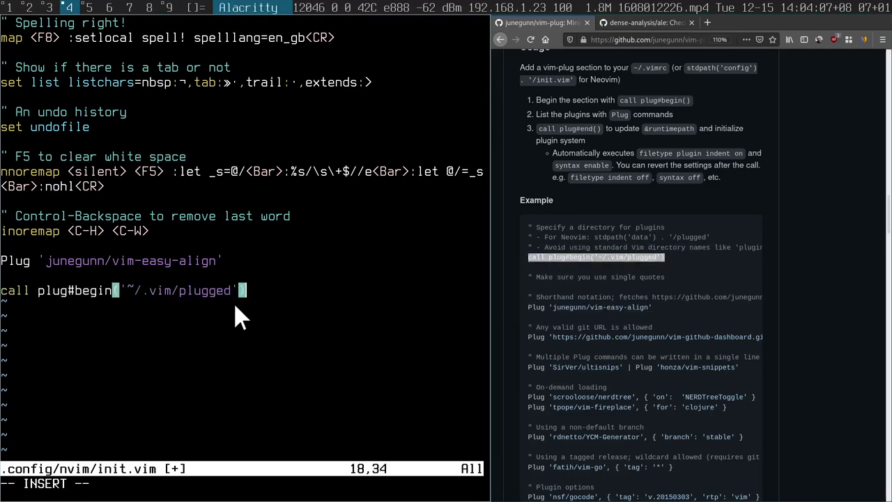
{"action": "scroll", "scroll_direction": "down", "scroll_amount": 3}
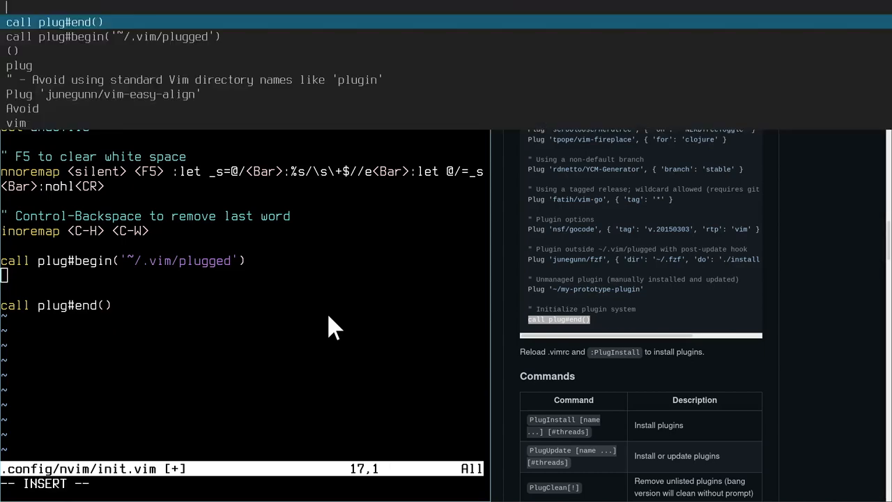
{"action": "type", "text": "dense-analysi"}
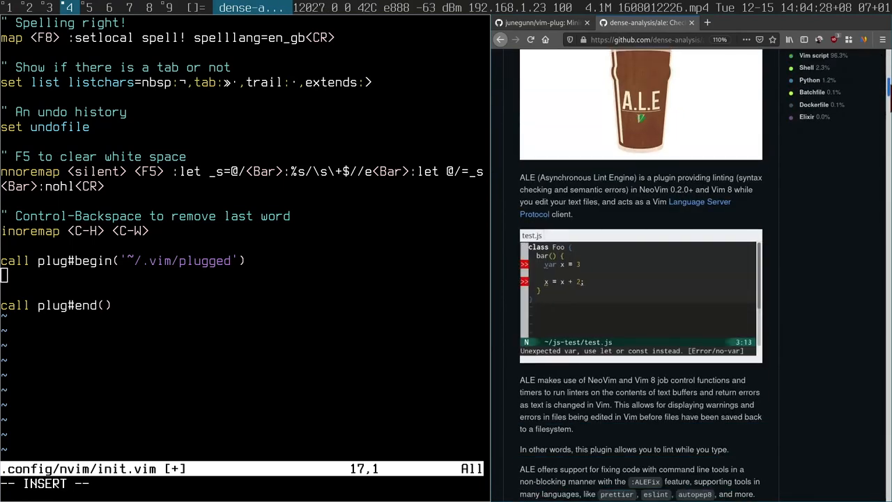
Step: Scroll the dense-analysis/ale README down to its linting and fixing usage sections
{"action": "scroll", "scroll_direction": "down", "scroll_amount": 3}
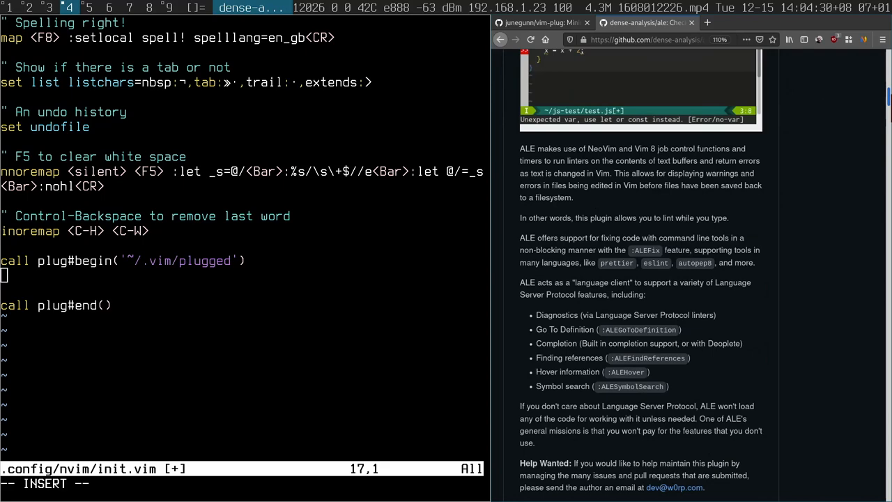
{"action": "scroll", "scroll_direction": "down", "scroll_amount": 3}
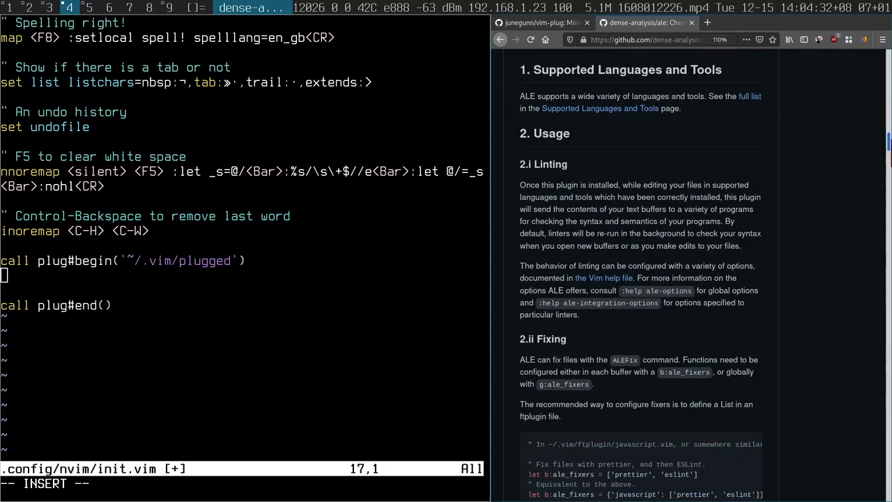
{"action": "scroll", "scroll_direction": "down", "scroll_amount": 3}
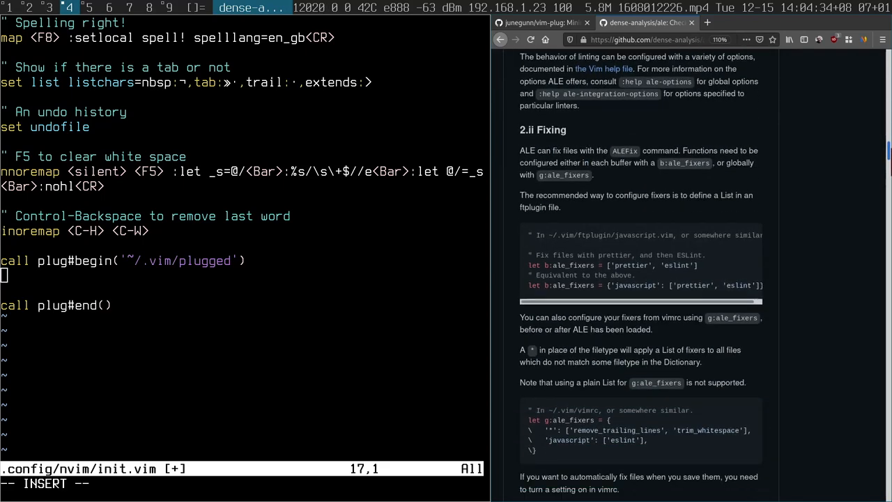
{"action": "scroll", "scroll_direction": "down", "scroll_amount": 3}
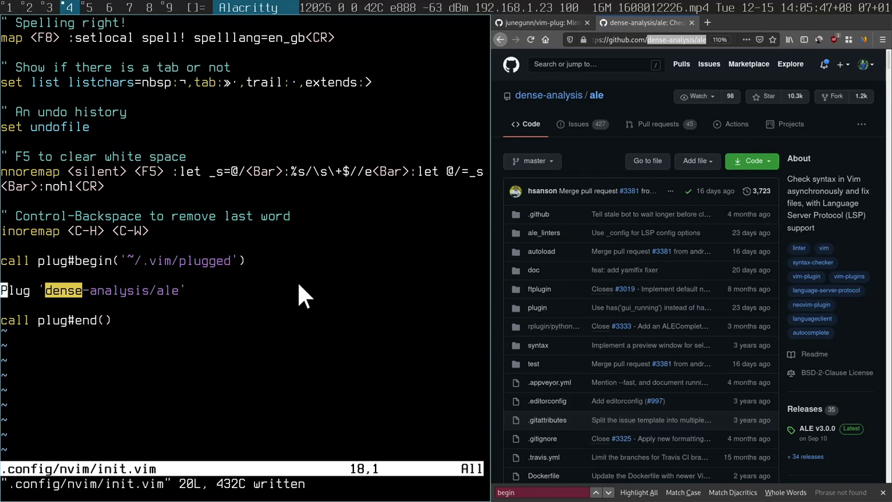
Step: Add Plug 'dense-analysis/ale' to the plugin block, save, install it, and quit Neovim
{"action": "type", "text": ":Plug"}
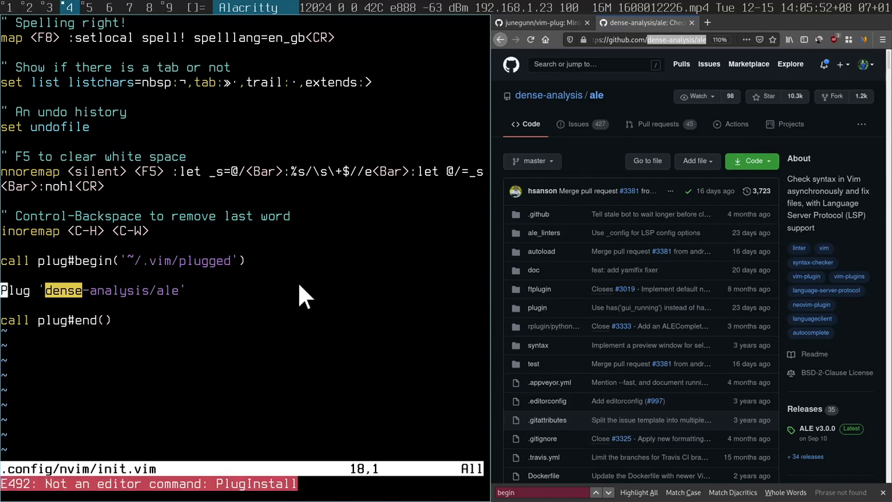
{"action": "type", "text": ":w"}
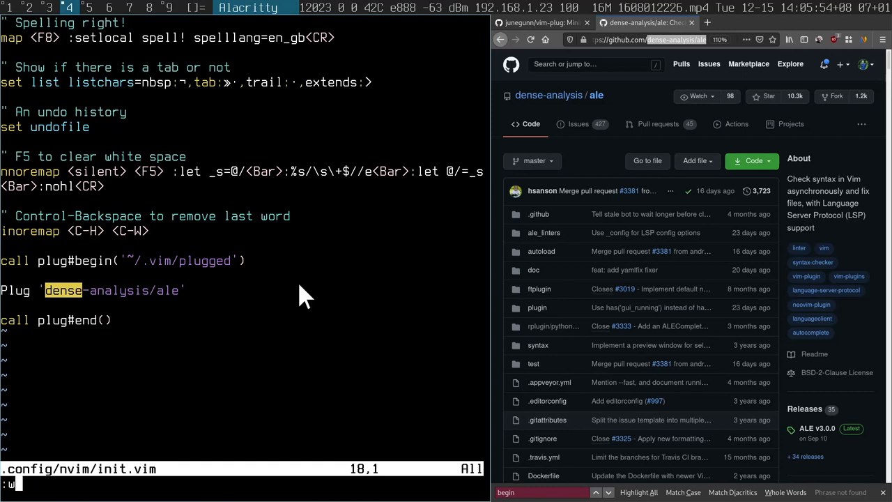
{"action": "type", "text": "q"}
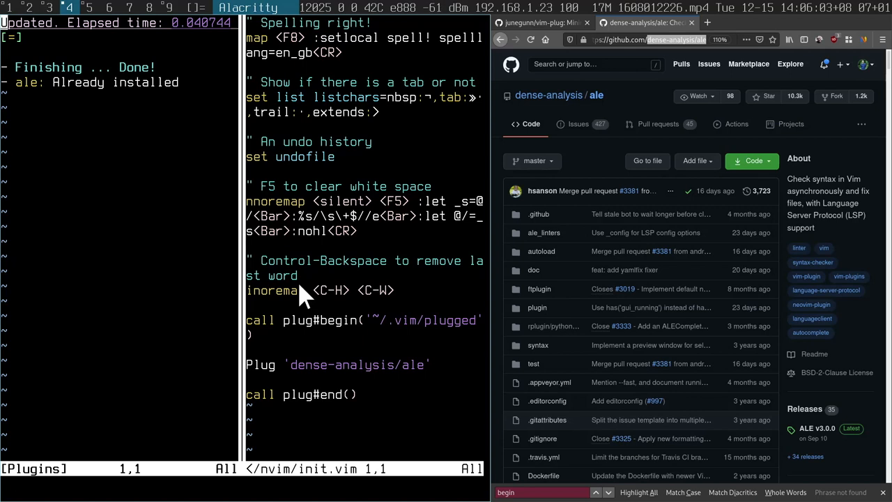
{"action": "type", "text": ":q"}
{"action": "type", "text": "yay -S yamllint"}
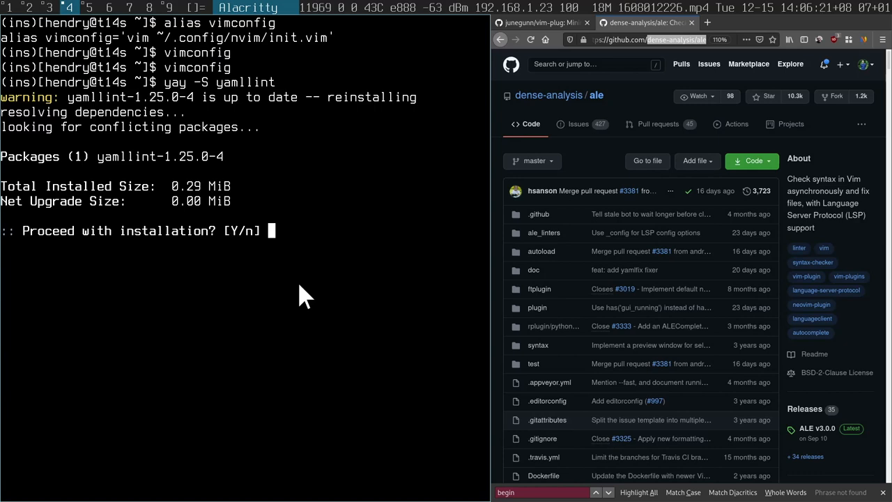
Step: Confirm the yamllint package installation at the yay prompt
{"action": "key", "text": "ctrl+c"}
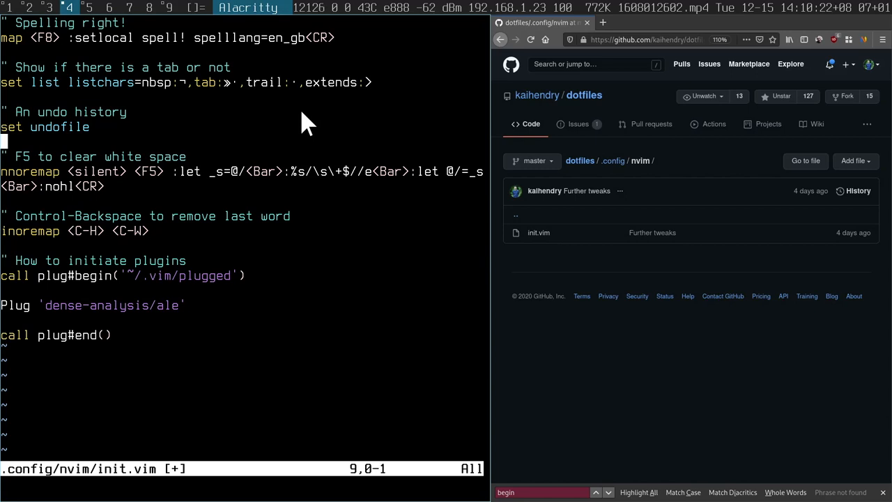
Step: Insert the comment " How to initiate plugins above call plug#begin in init.vim
{"action": "type", "text": "dadsadda"}
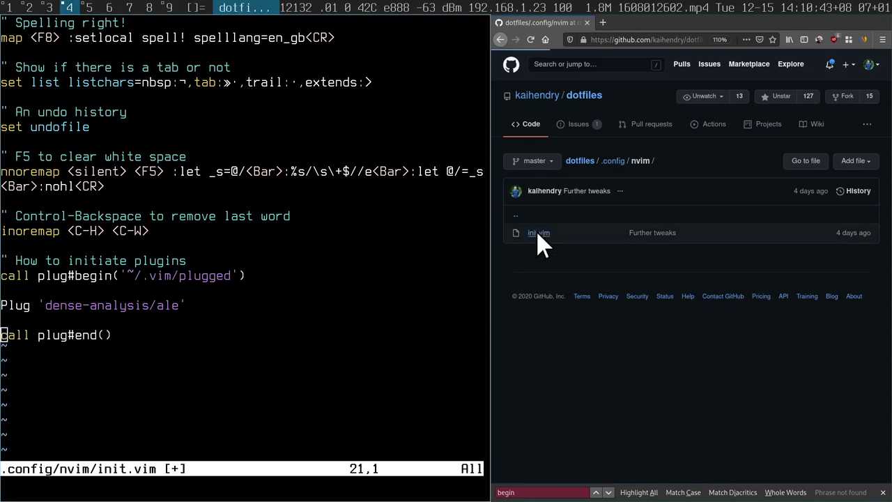
Step: Open kaihendry's dotfiles nvim/init.vim on GitHub and scroll through its plugin and ALE settings
{"action": "left_click", "coordinate": [538, 232]}
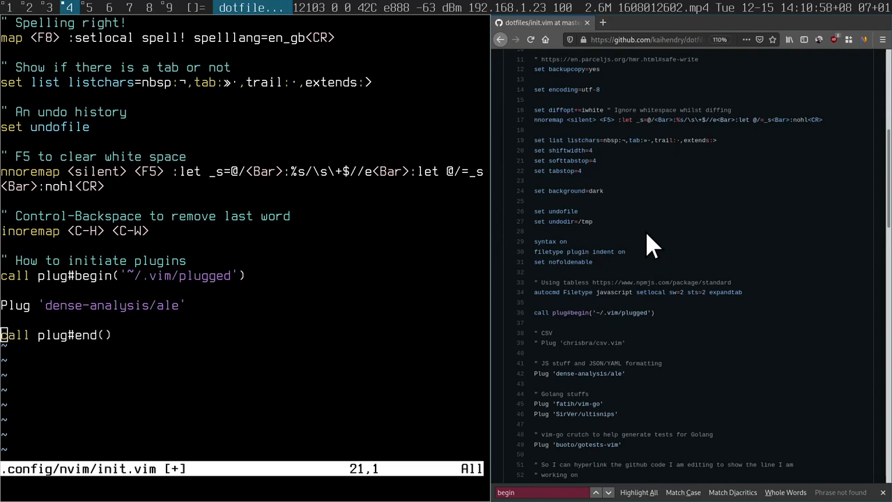
{"action": "scroll", "scroll_direction": "down", "scroll_amount": 3}
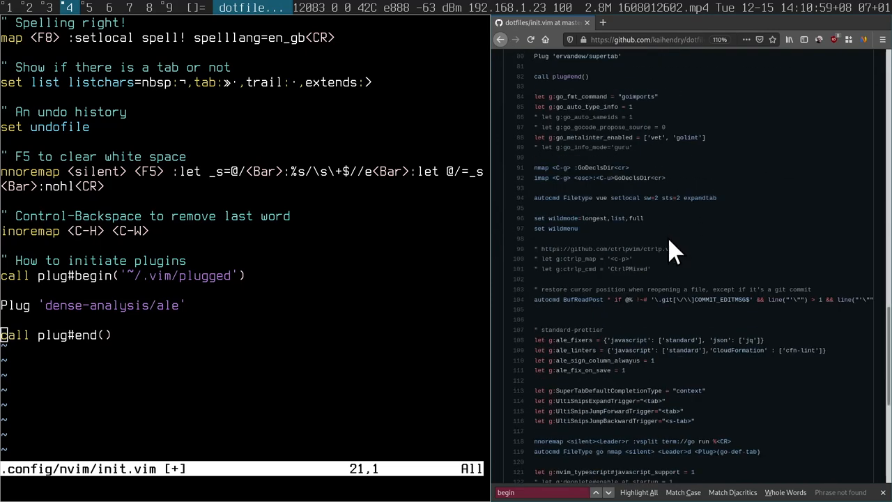
{"action": "scroll", "scroll_direction": "down", "scroll_amount": 3}
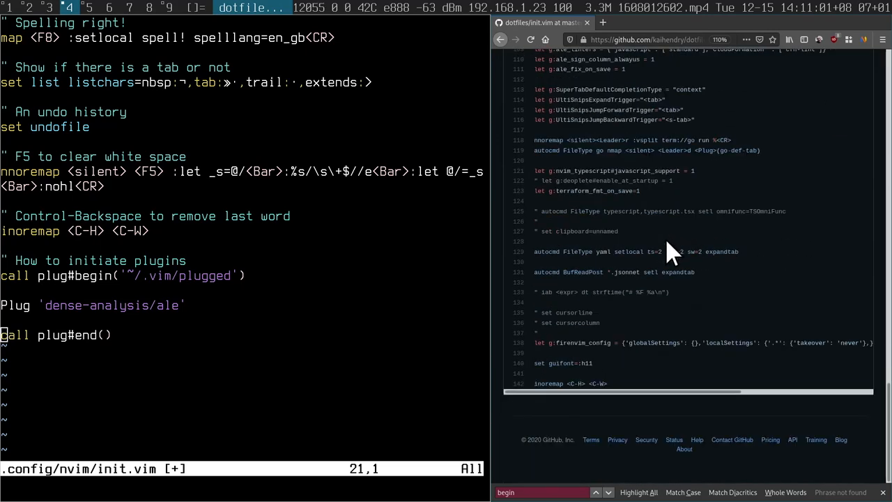